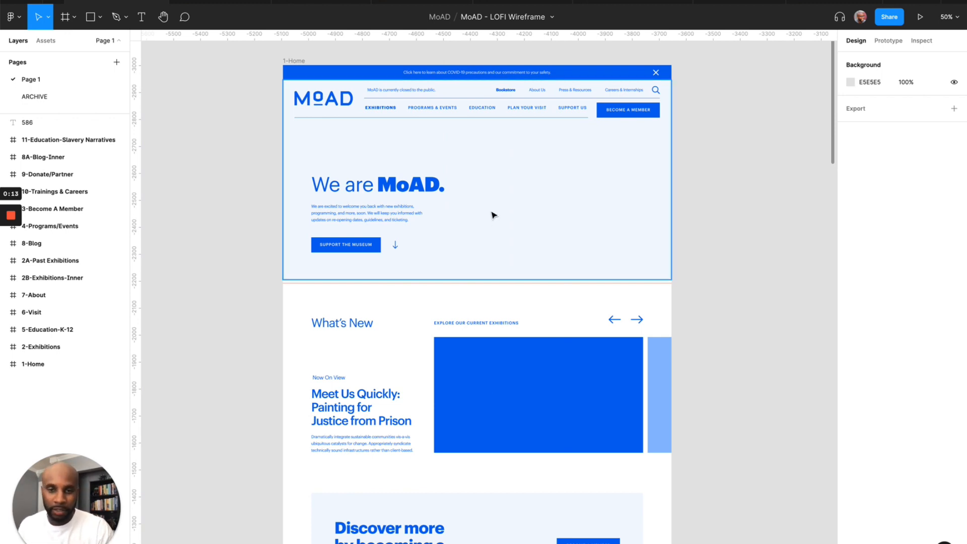
Scroll down the 1-Home wireframe frame and back up to its top
scroll(down, 3)
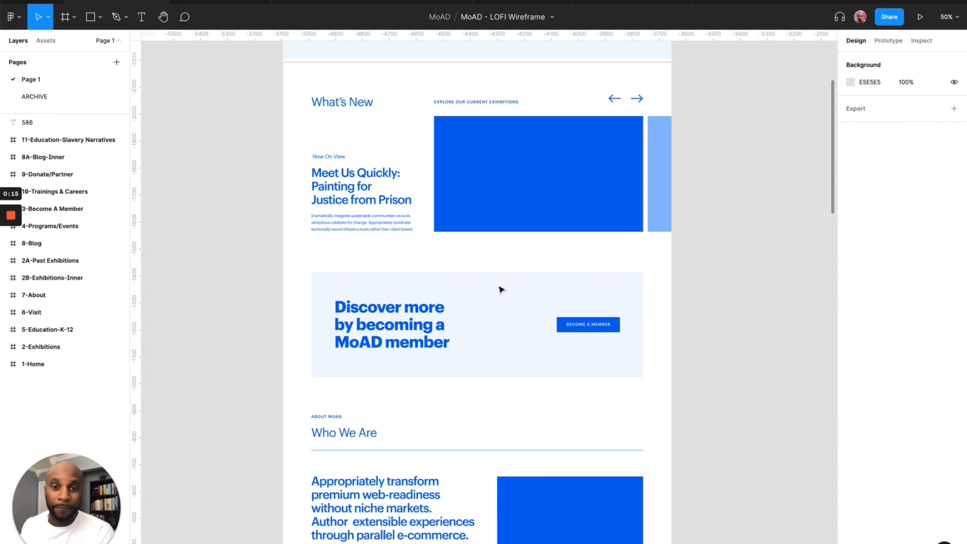
scroll(down, 3)
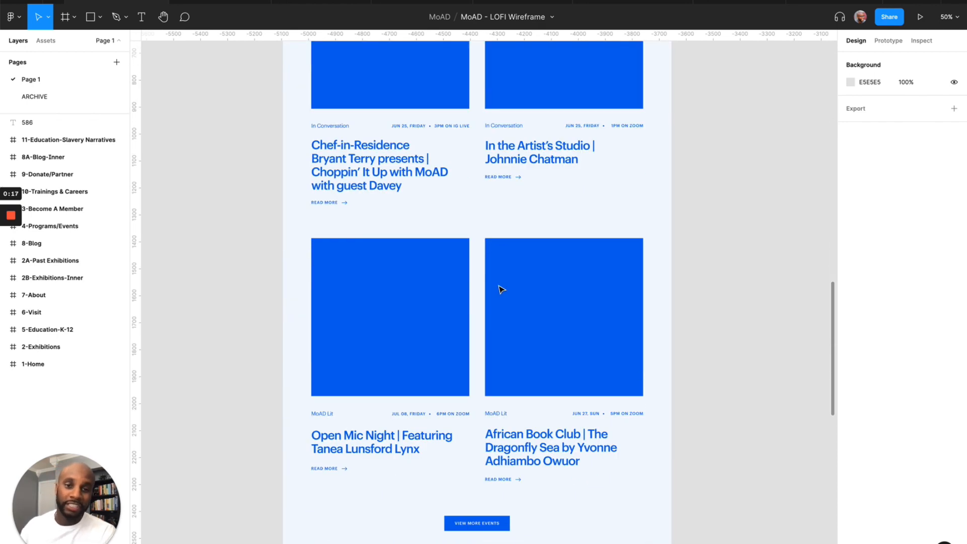
scroll(down, 3)
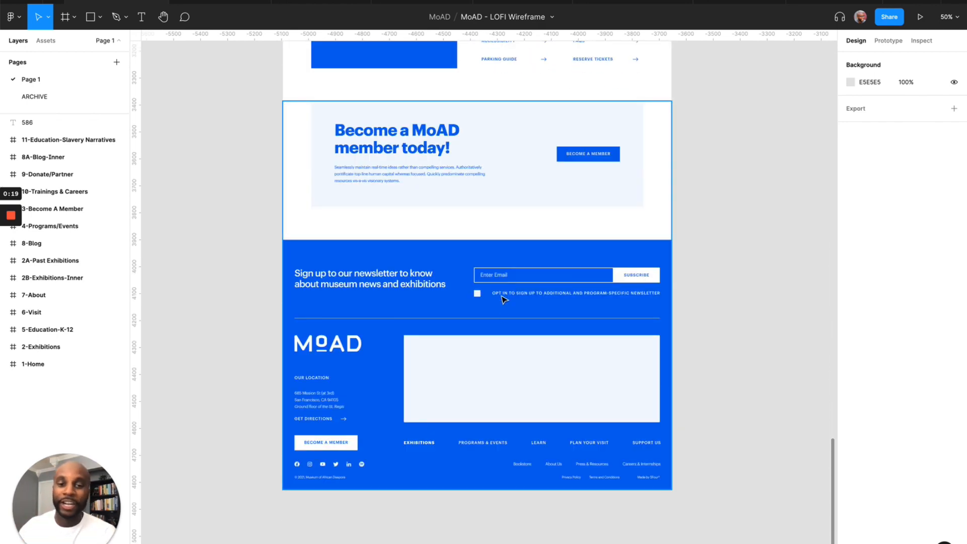
scroll(up, 3)
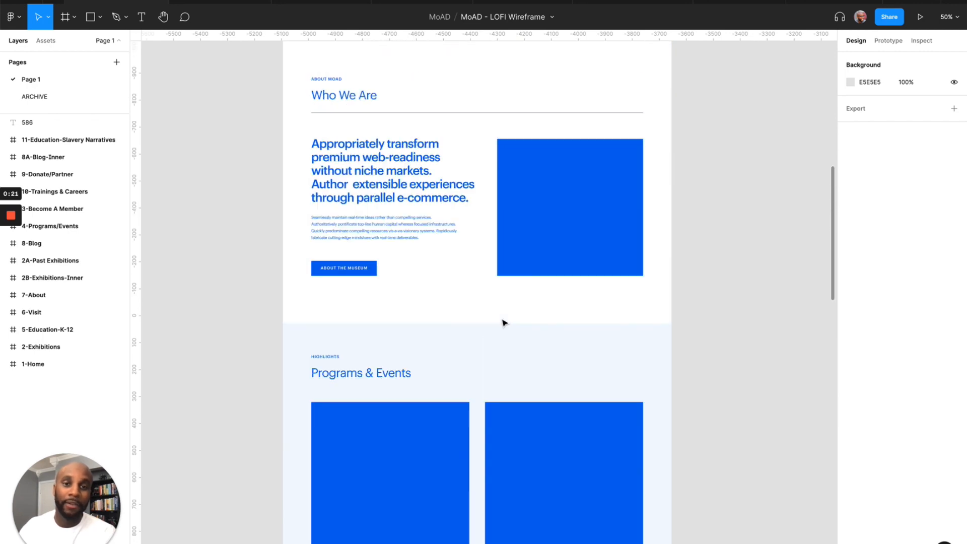
scroll(up, 3)
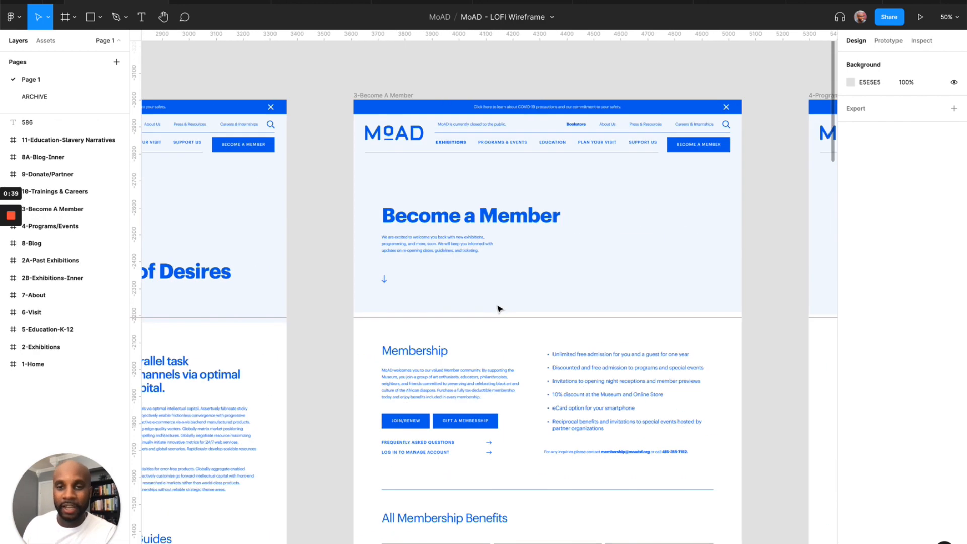
Pan across to the 3-Become A Member and Plan Your Visit frames
scroll(right, 3)
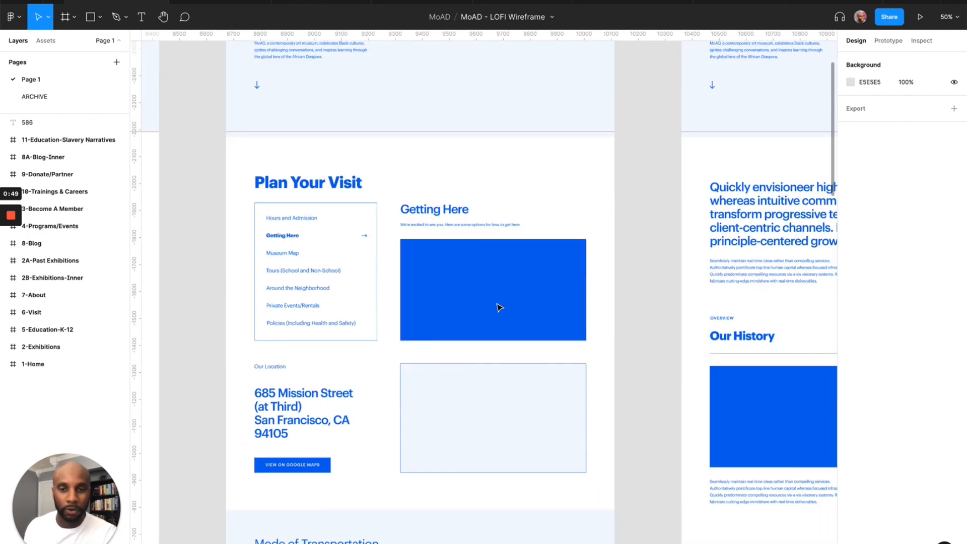
scroll(down, 3)
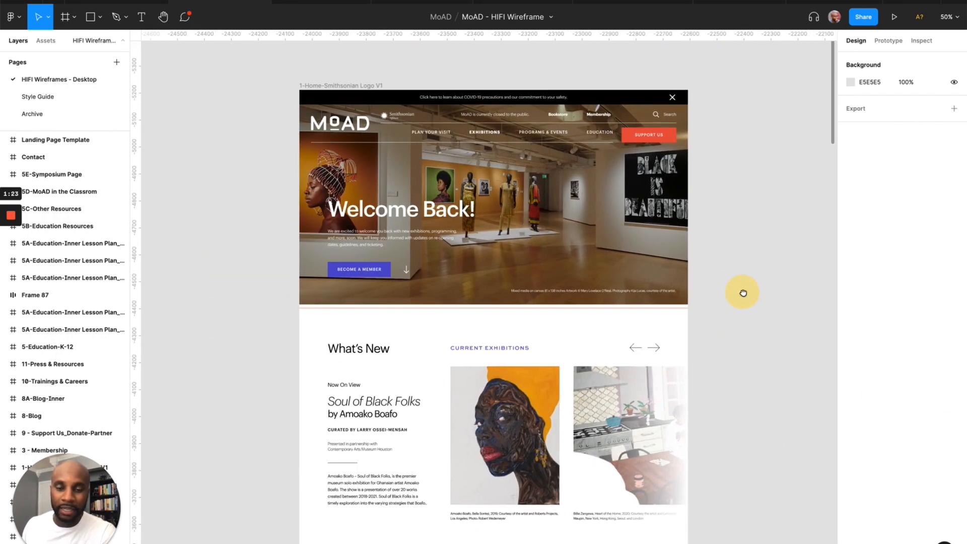
Scroll through the high-fidelity home and Exhibitions frames, then return to the LOFI wireframe file
scroll(down, 3)
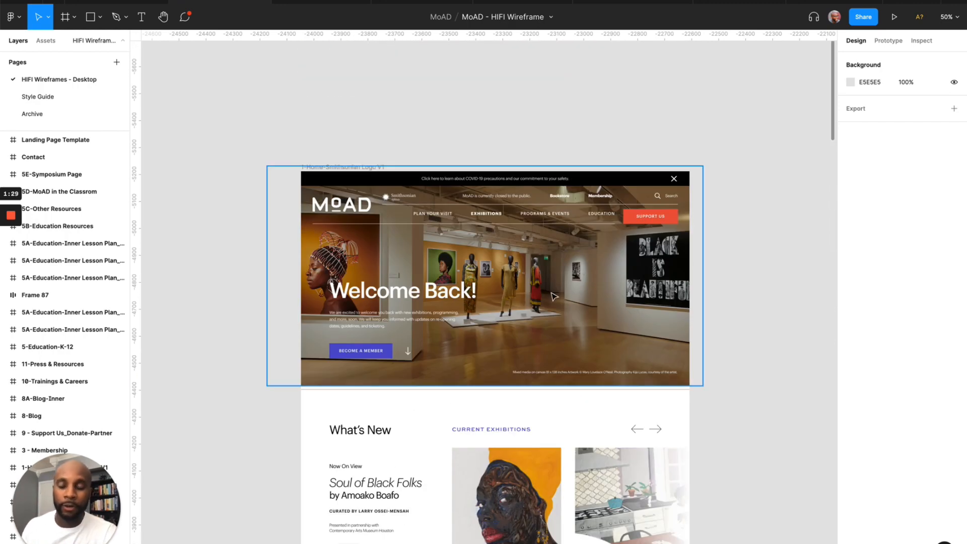
click(463, 137)
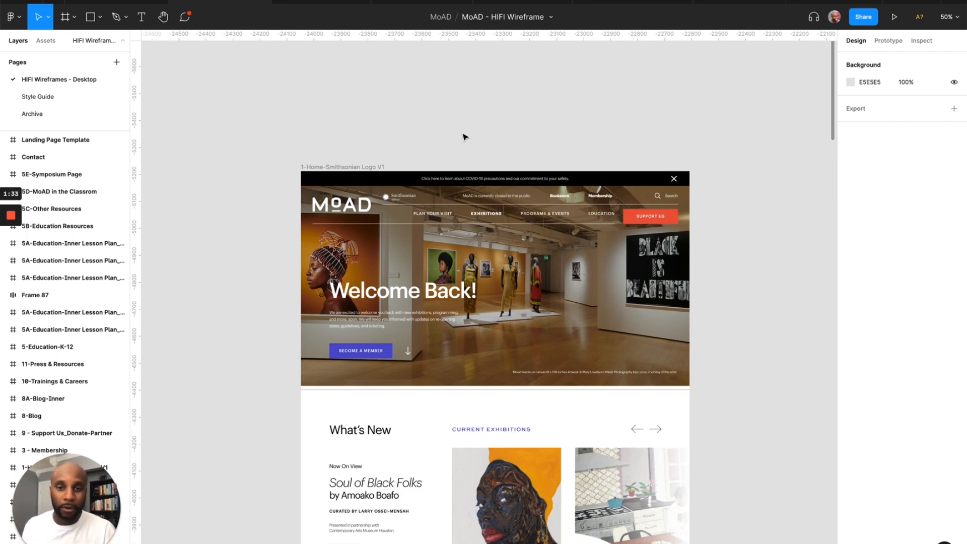
scroll(down, 3)
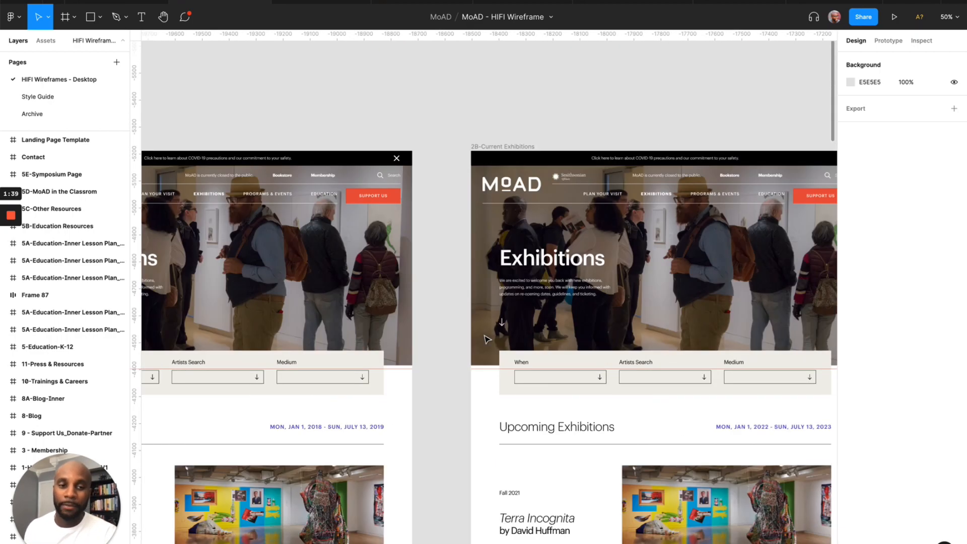
scroll(down, 3)
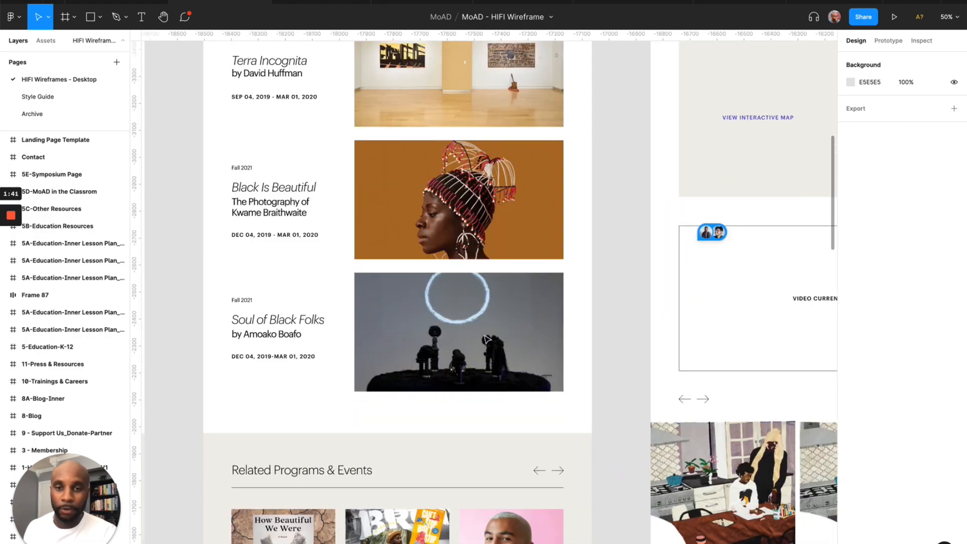
scroll(down, 3)
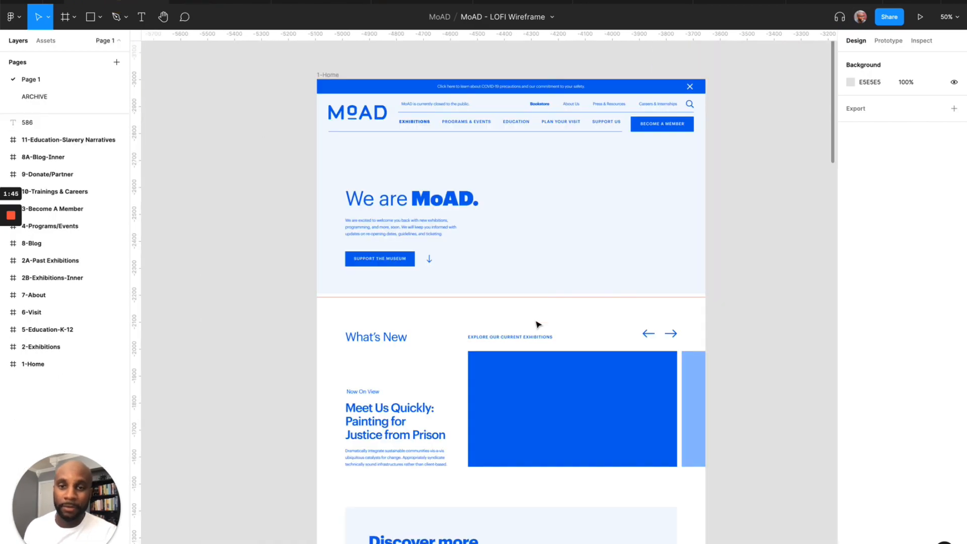
Pan the canvas to the 2A-Past Exhibitions and 2B-Exhibitions-Inner frames
scroll(up, 3)
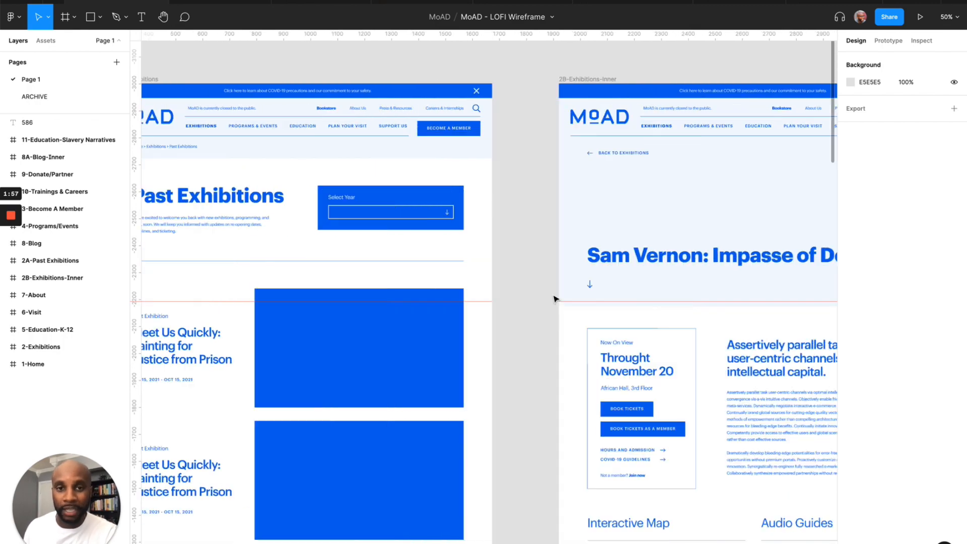
scroll(right, 3)
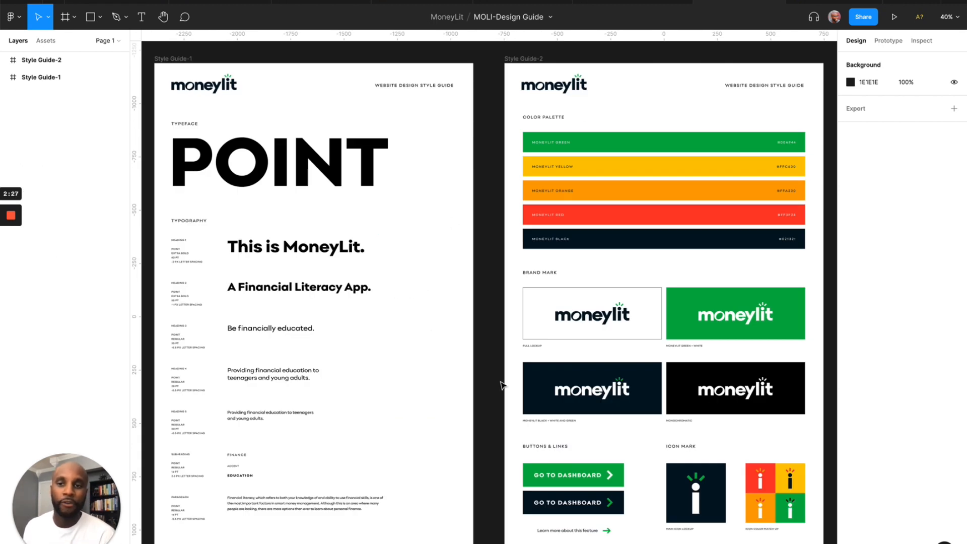
mouse_move(380, 263)
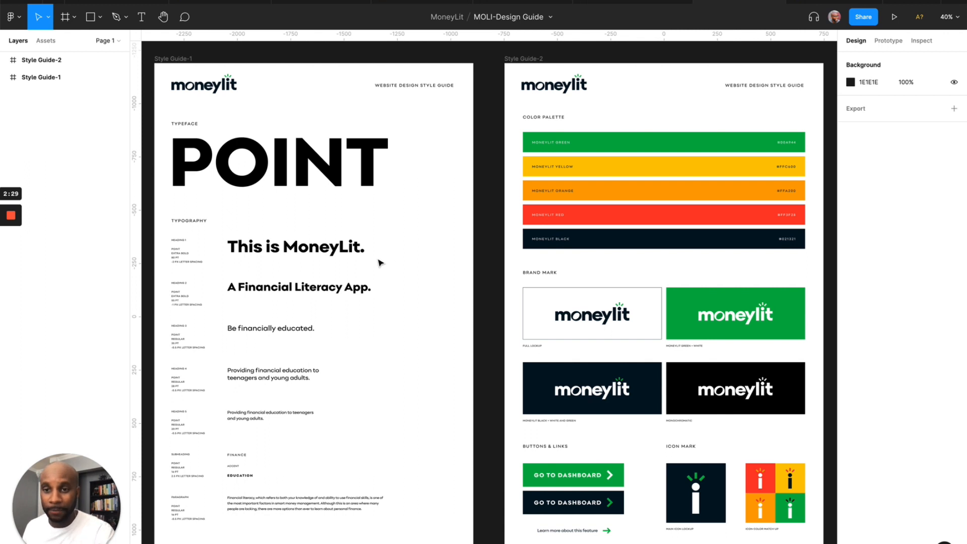
mouse_move(331, 333)
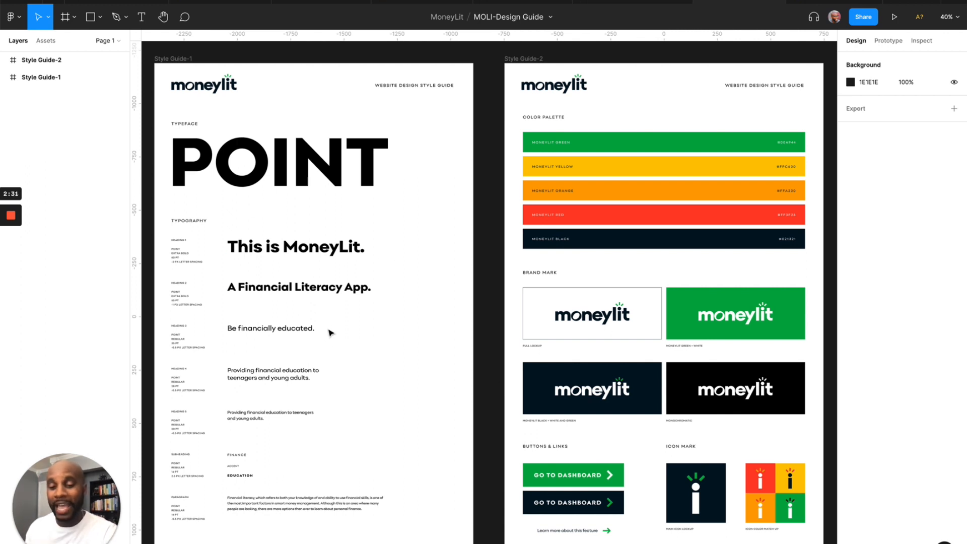
mouse_move(291, 433)
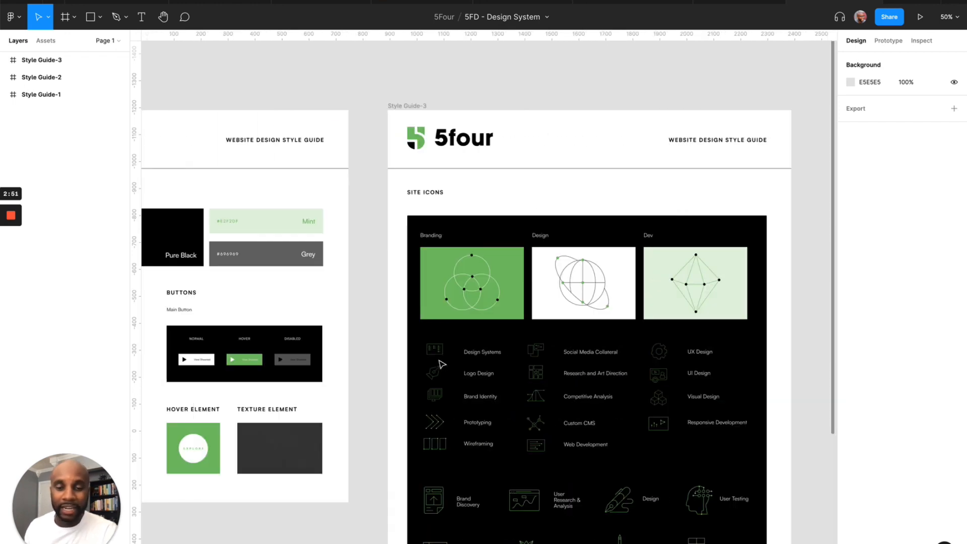
Scroll down through the 5FD - Design System style guide frames
scroll(down, 3)
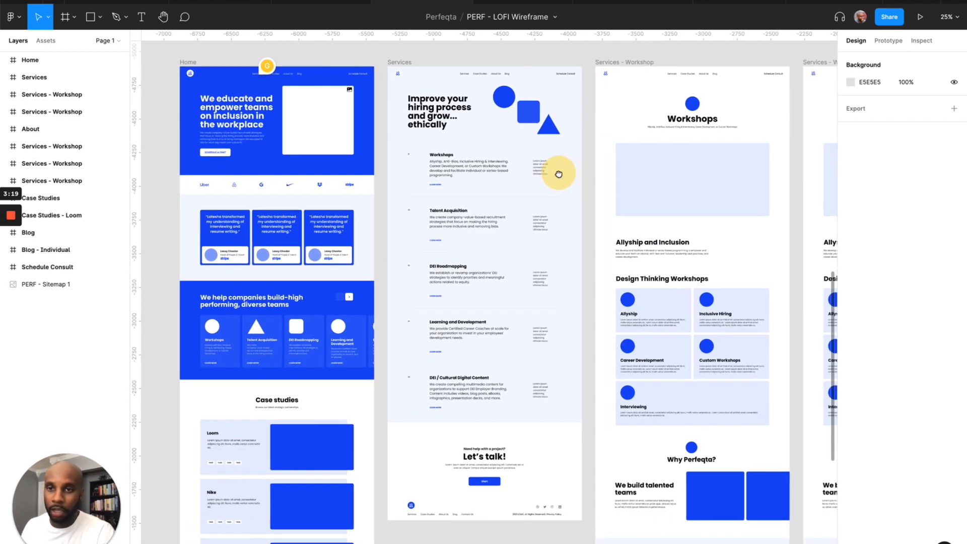
Pan right across the Perfeqta frames from Home and Services to Case Studies
click(692, 179)
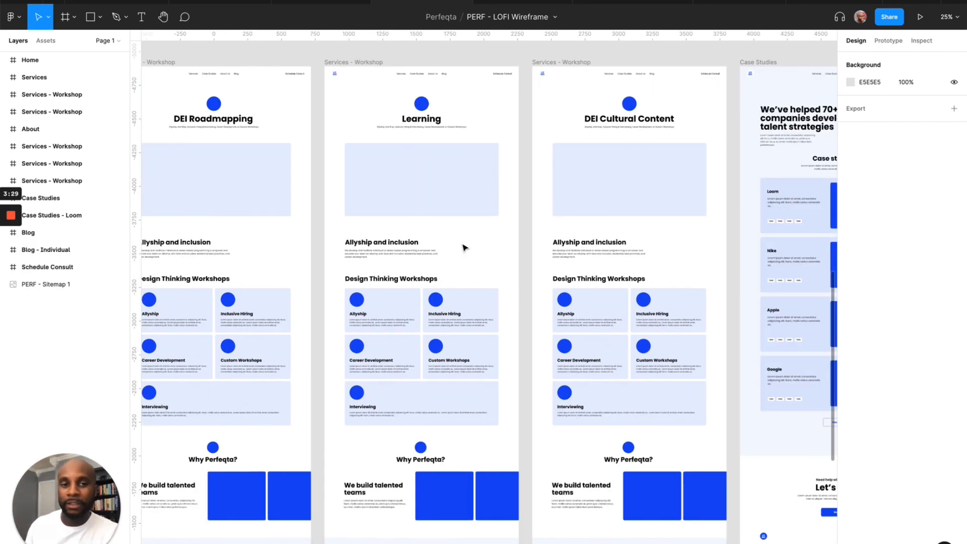
scroll(right, 3)
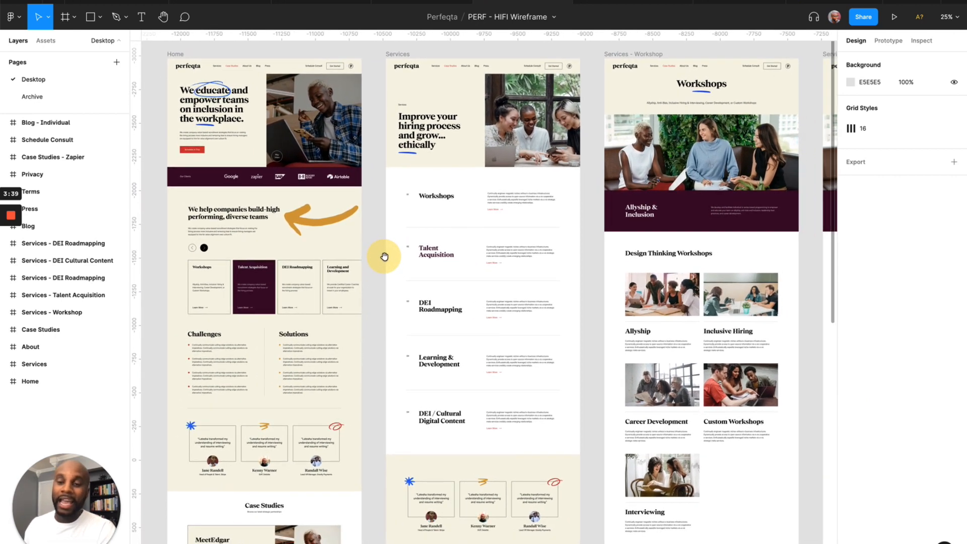
mouse_move(385, 260)
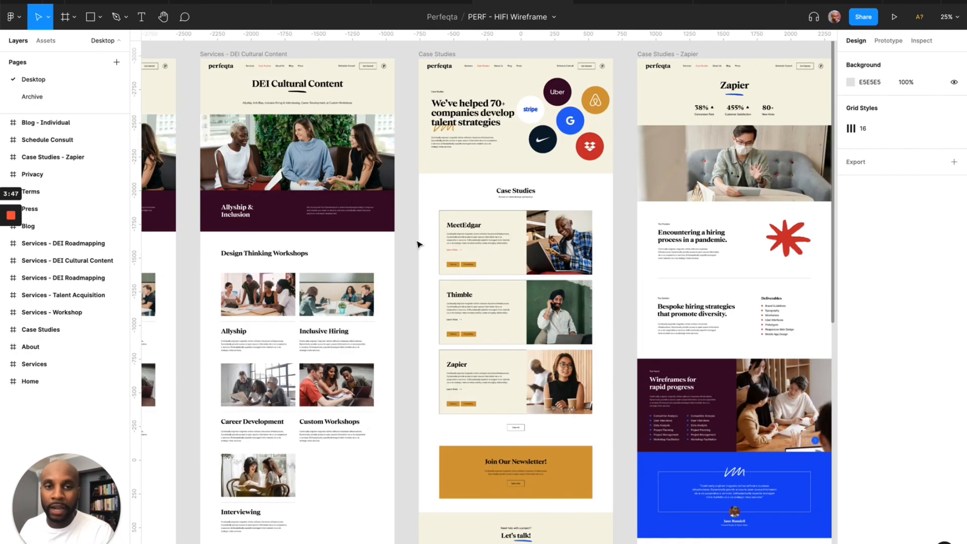
Pan right across the Home, Services, Case Studies and Zapier case study frames
scroll(right, 3)
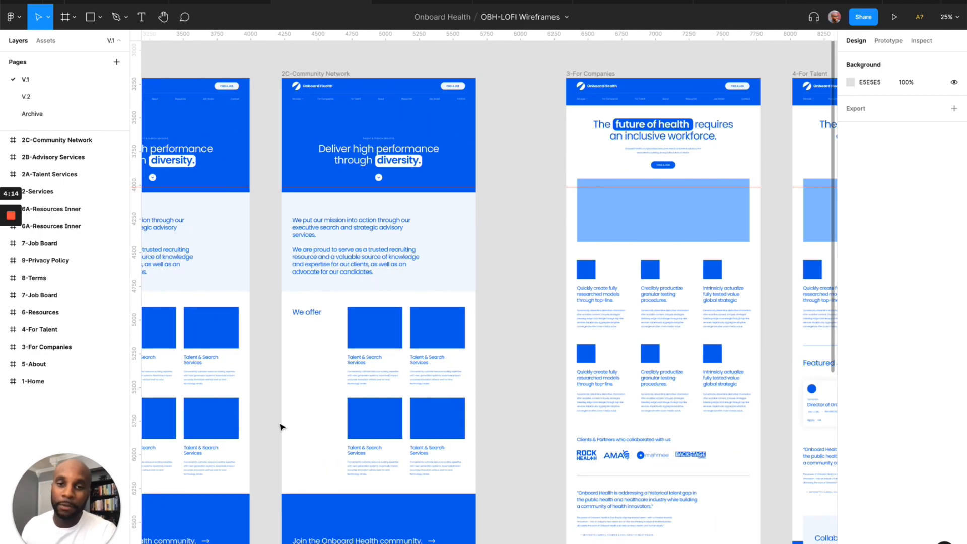
Pan right through the Community Network, About, Resources and Job Board frames
scroll(right, 3)
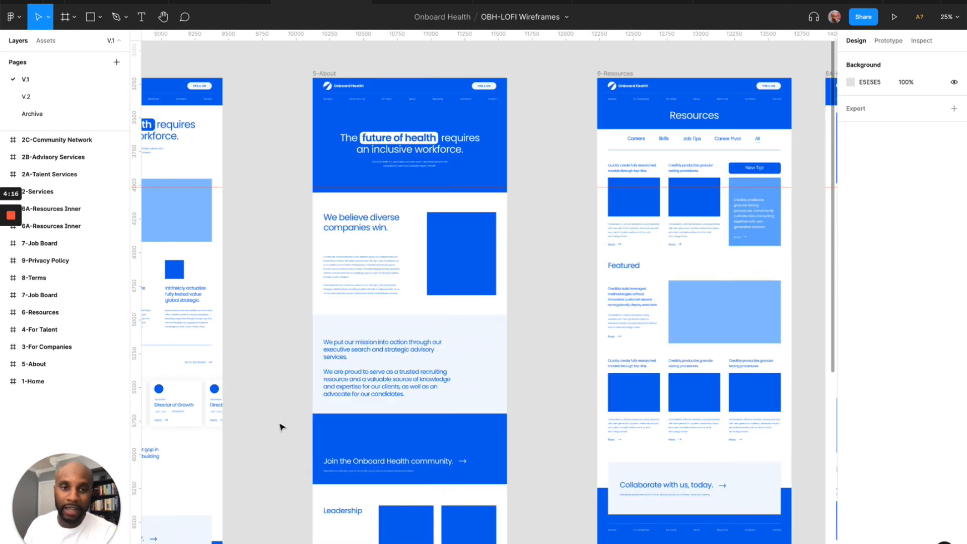
scroll(right, 3)
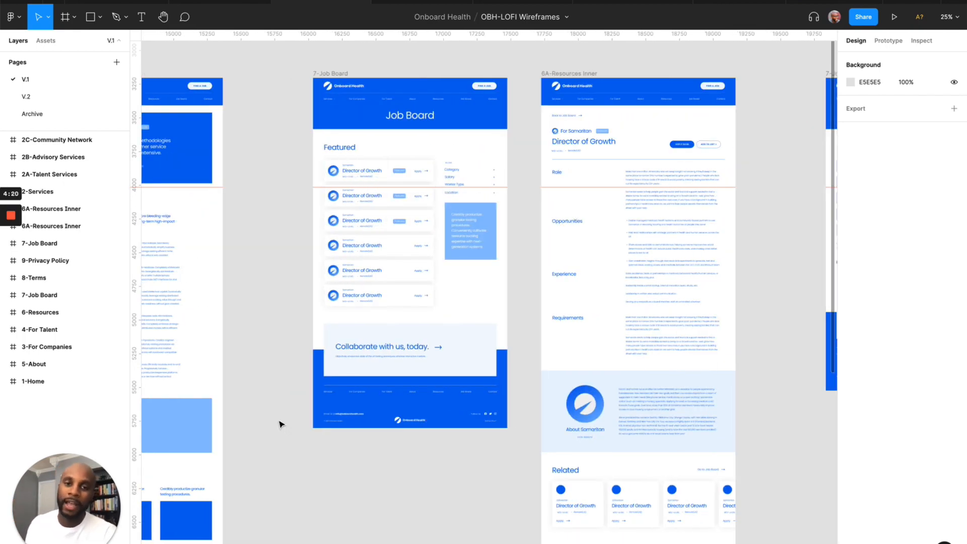
scroll(right, 3)
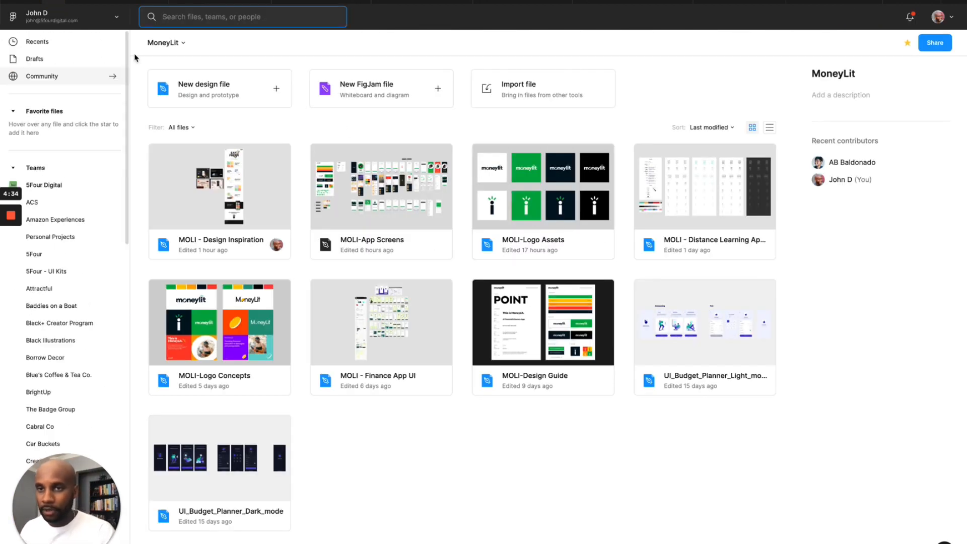
Search 'sitemap' in the file browser and open the THL - Sitemap file
text(sitema)
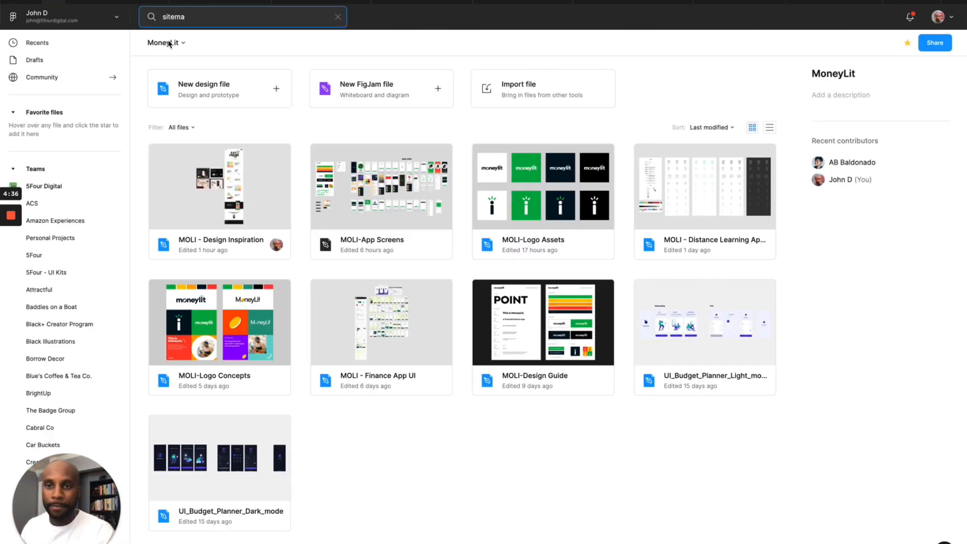
text(p)
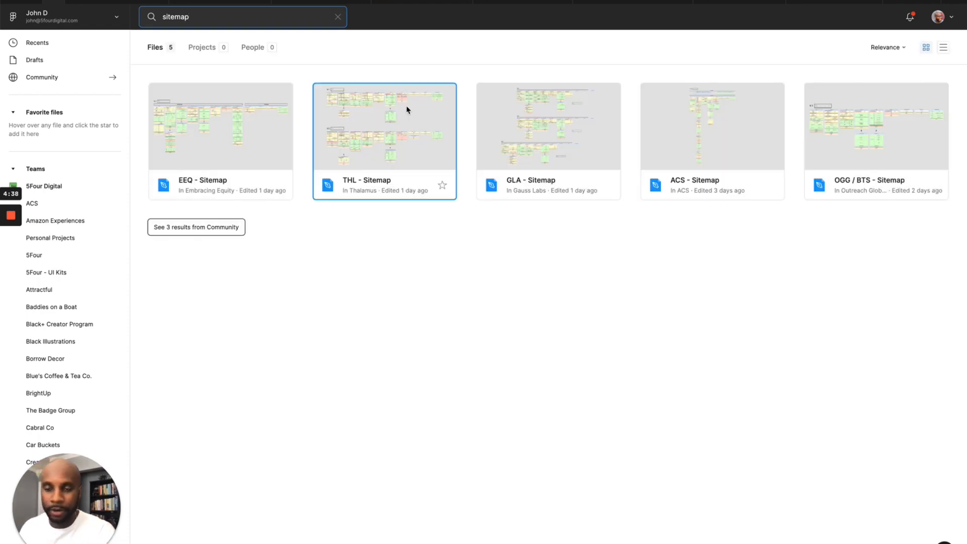
double_click(220, 124)
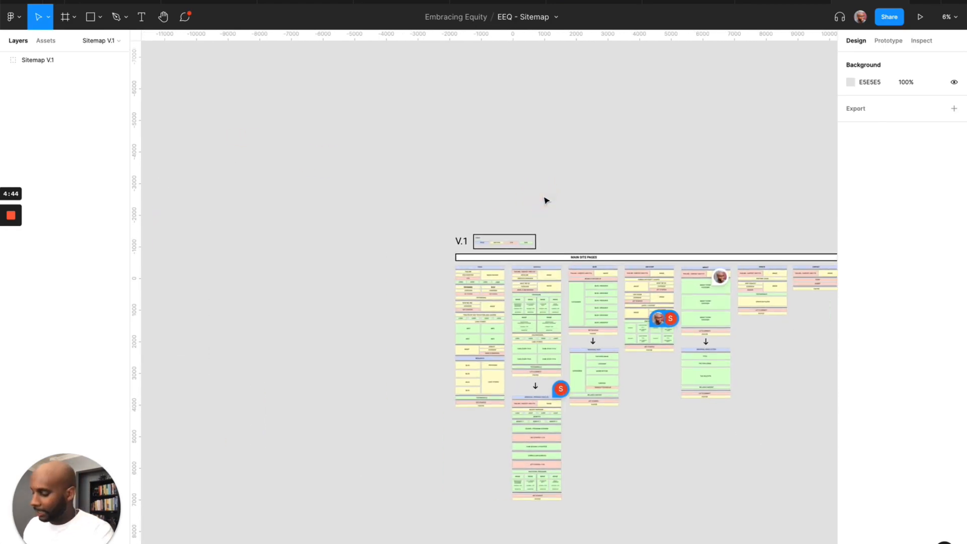
Scroll down the Home and Services columns, then pan to the Main Site Pages group
scroll(up, 3)
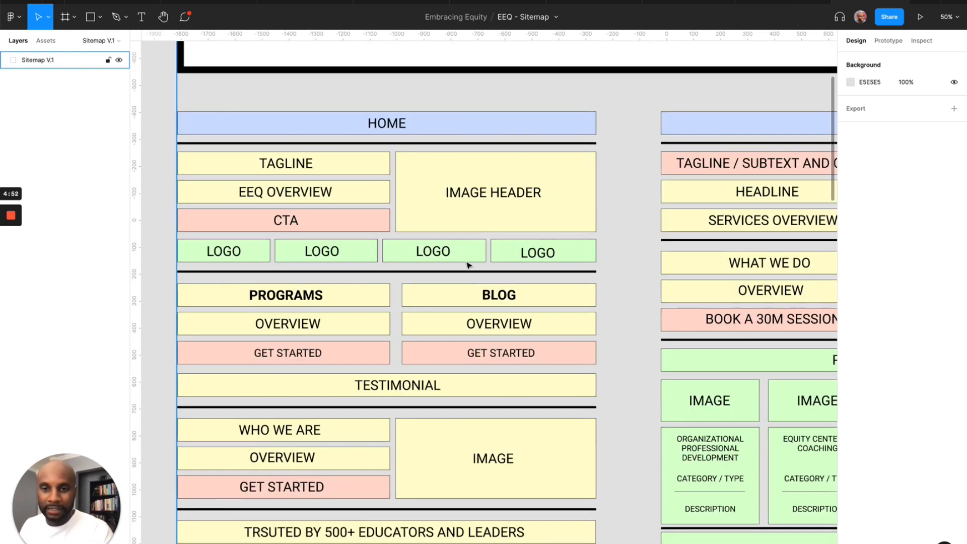
scroll(down, 3)
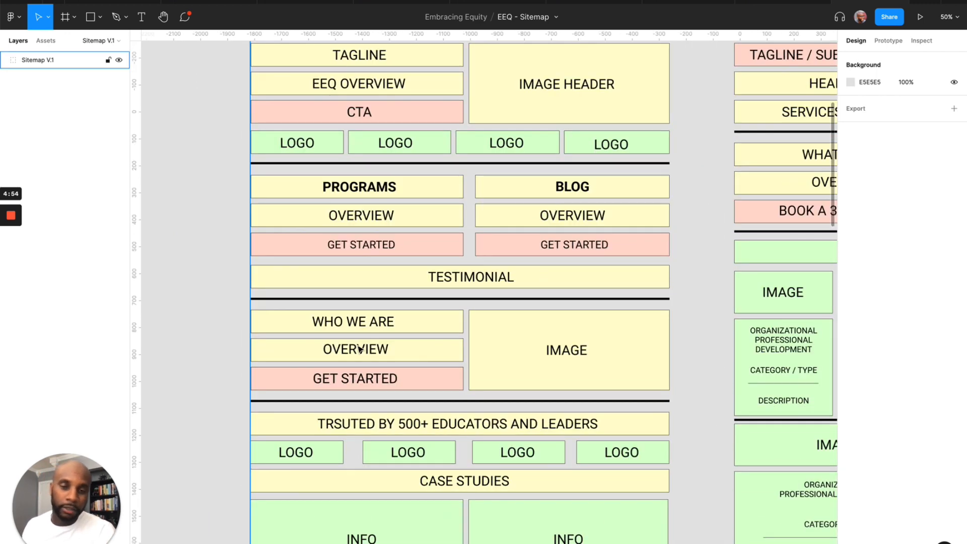
scroll(down, 3)
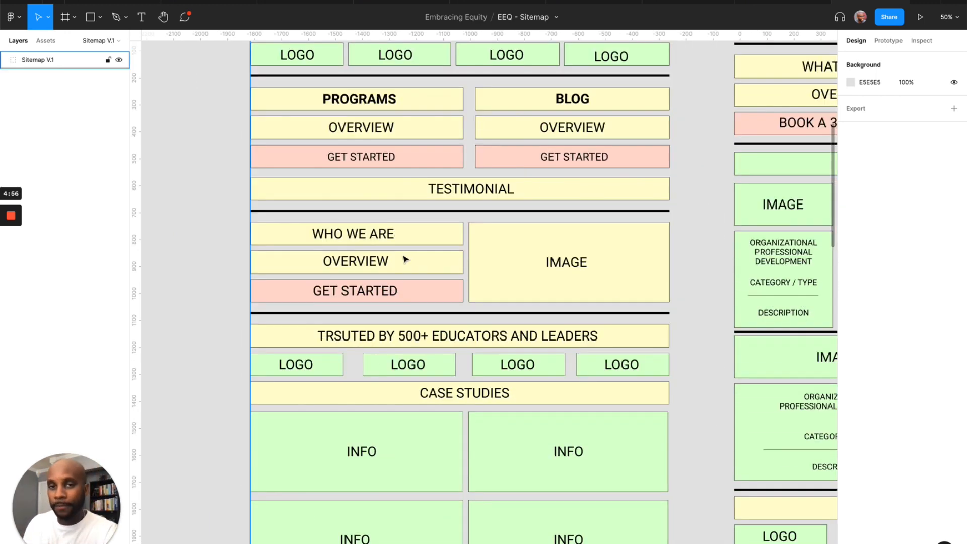
scroll(down, 3)
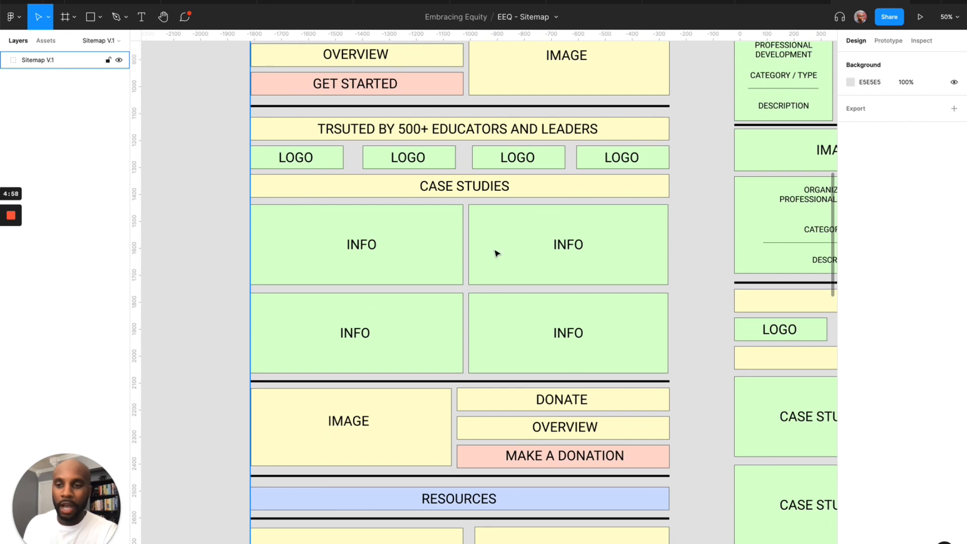
scroll(up, 3)
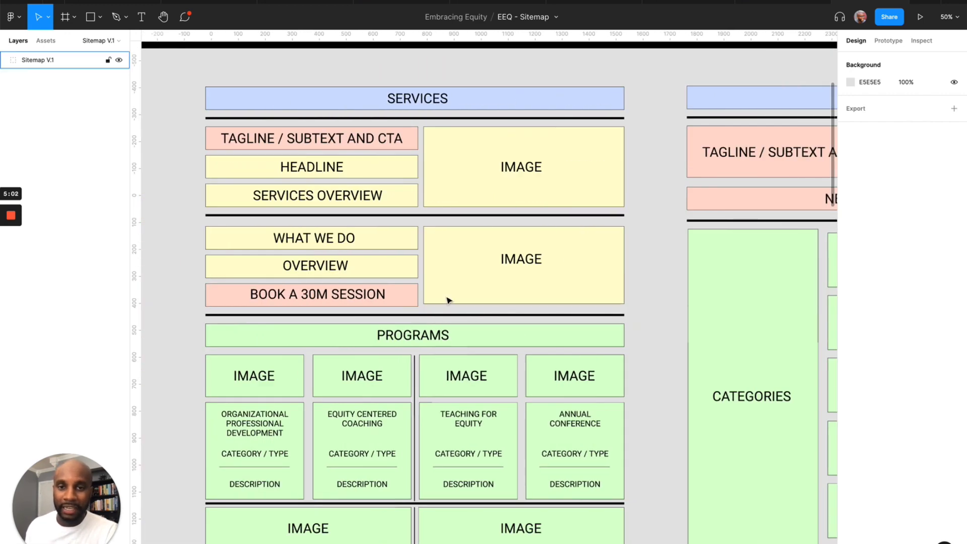
scroll(right, 3)
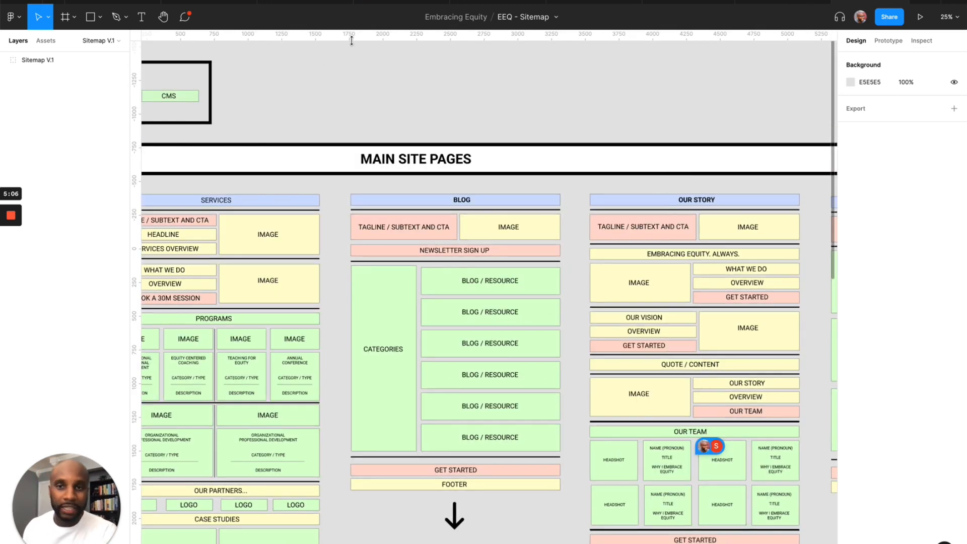
mouse_move(760, 6)
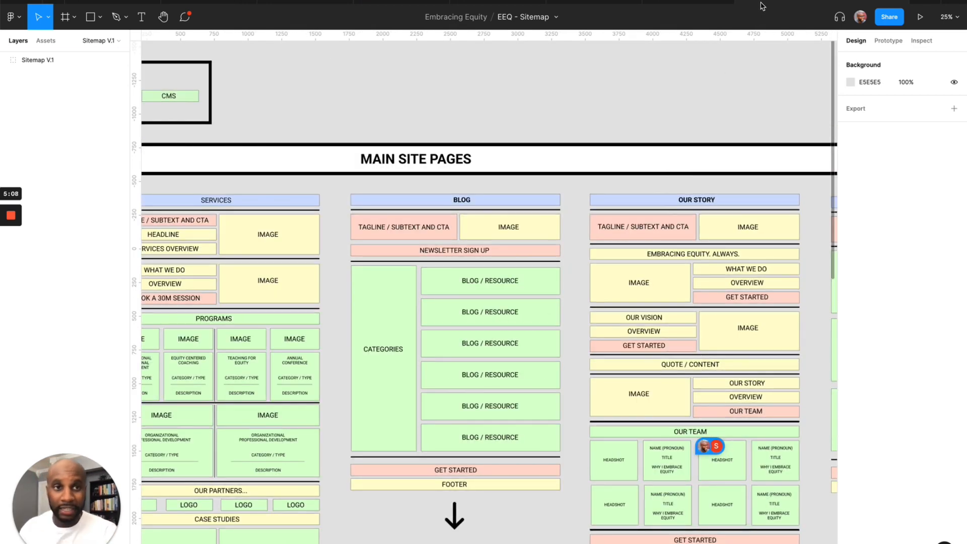
mouse_move(372, 97)
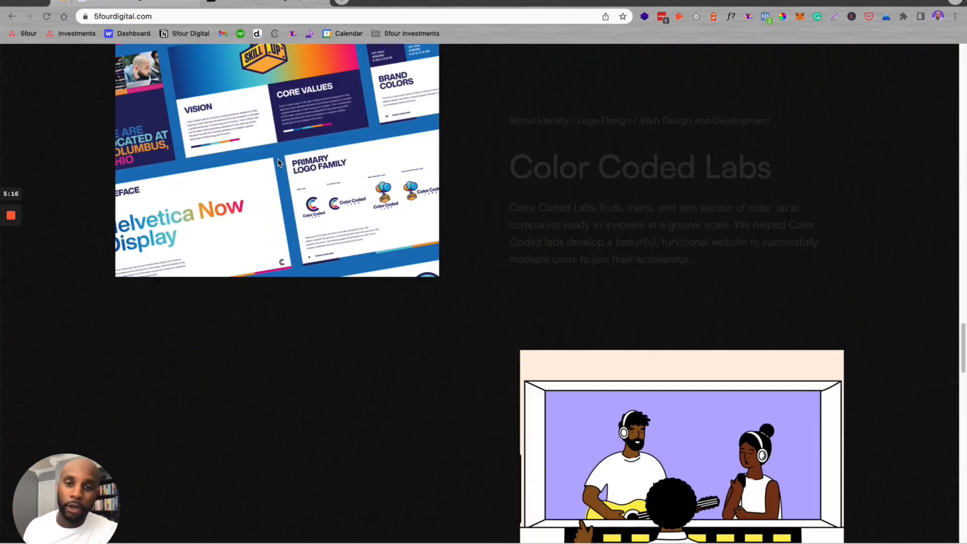
Scroll the portfolio and the Brand Design System Page Template description
scroll(down, 3)
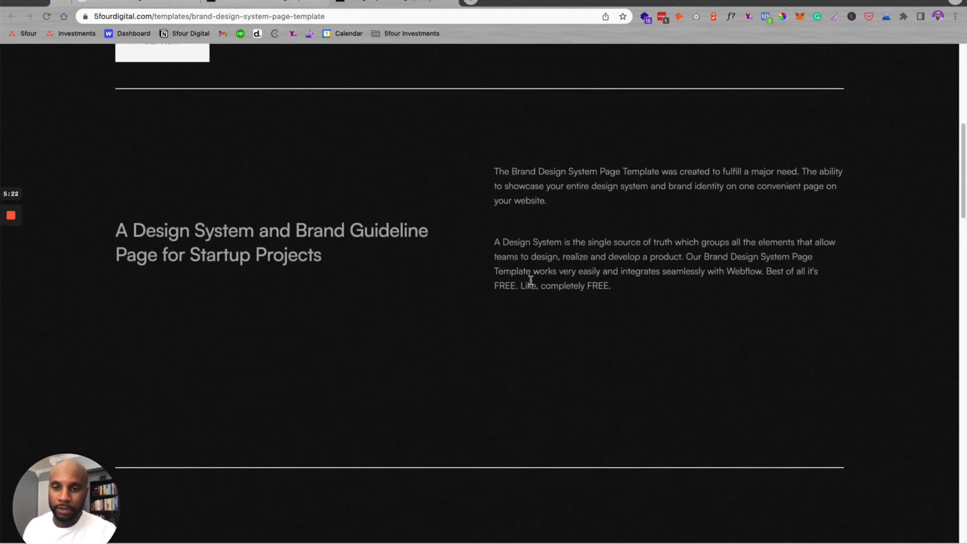
scroll(down, 3)
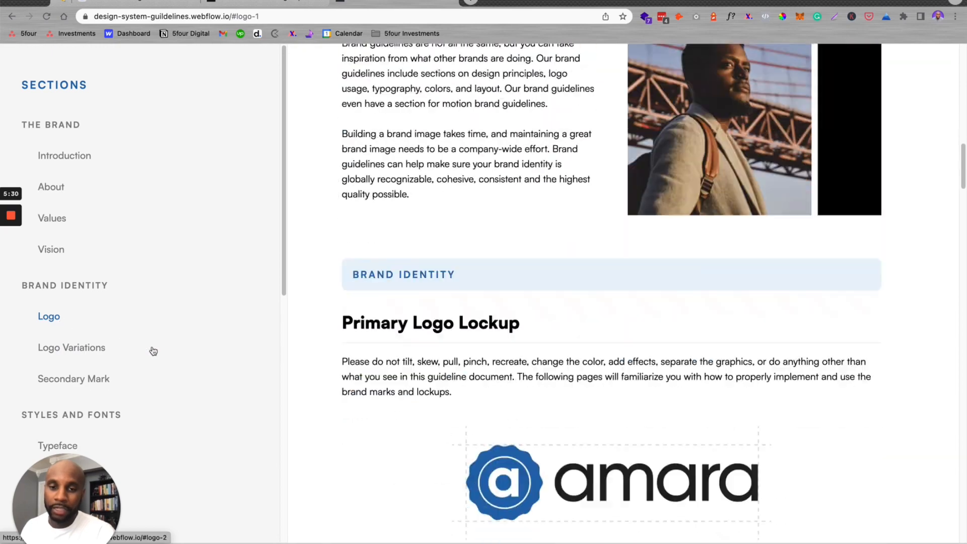
Jump through the Typeface, Buttons and Collateral sections via the Sections sidebar
scroll(down, 3)
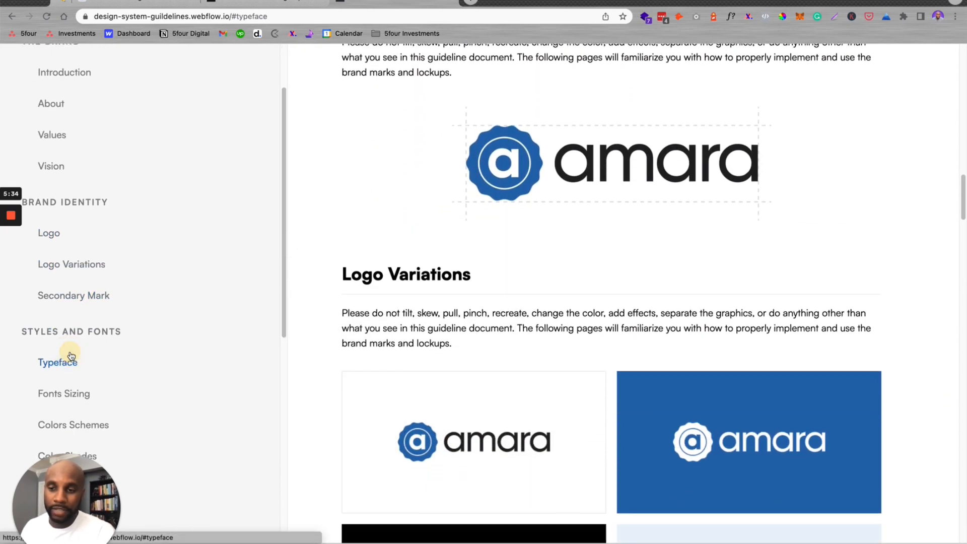
click(64, 394)
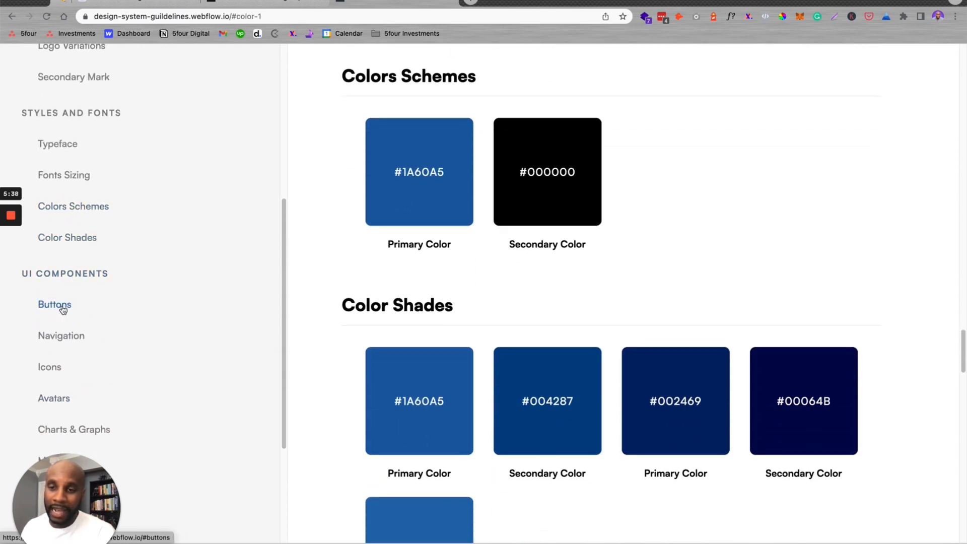
click(54, 304)
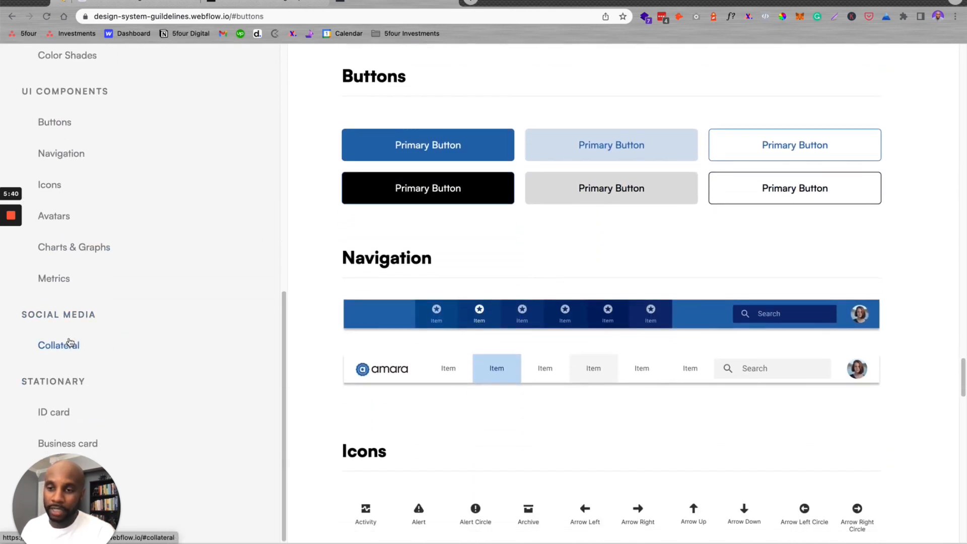
click(58, 344)
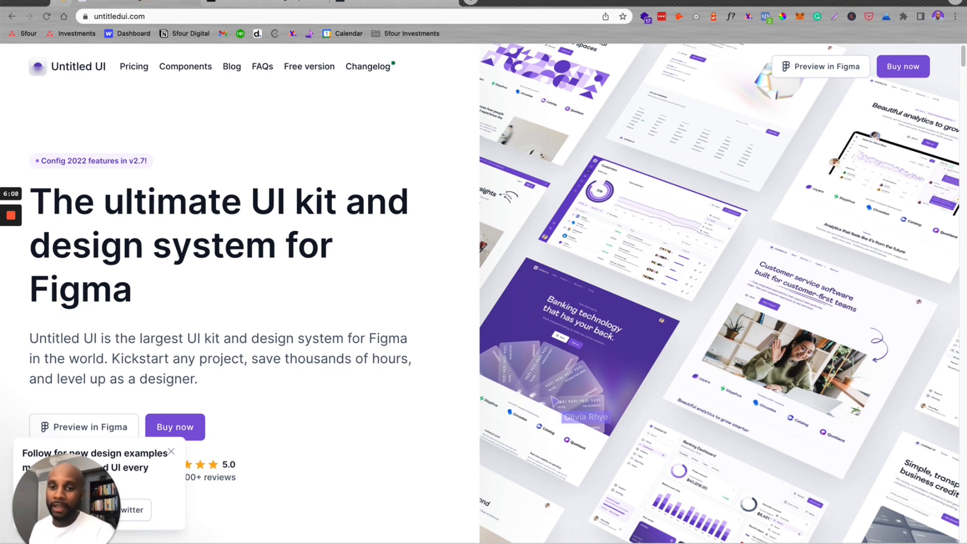
mouse_move(221, 317)
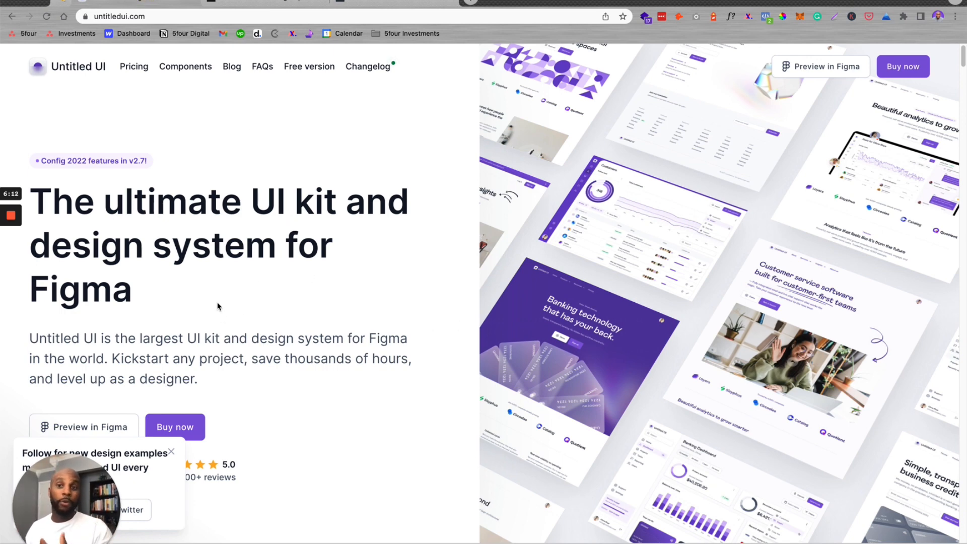
mouse_move(181, 365)
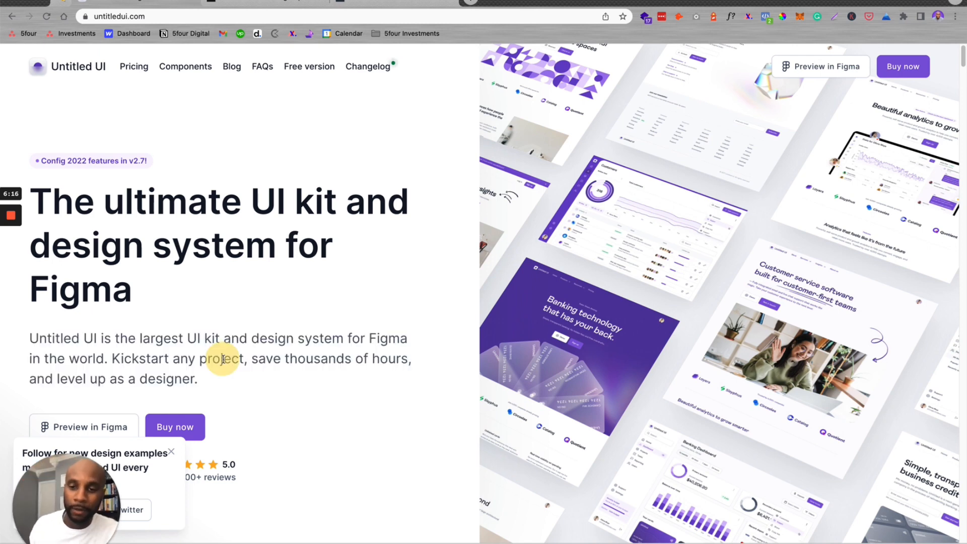
mouse_move(278, 122)
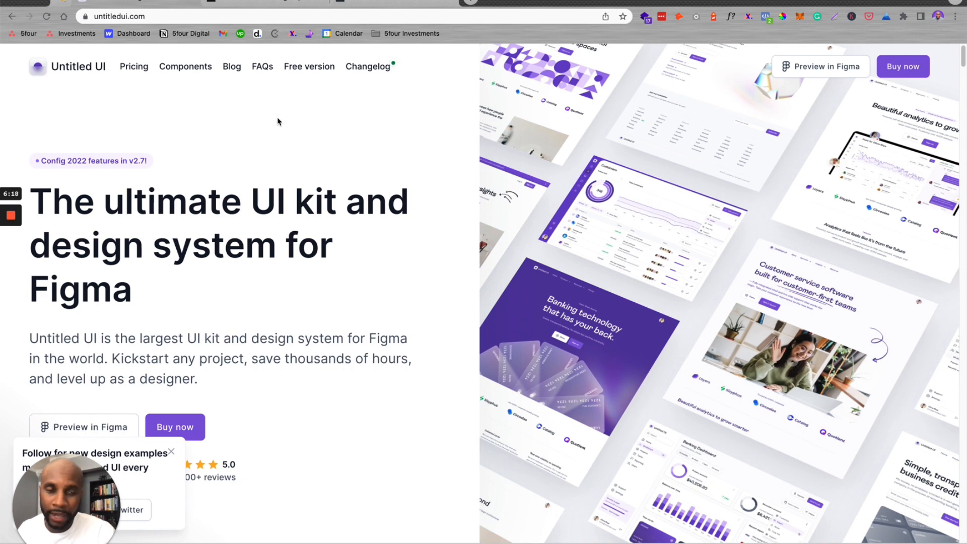
Go to the Pricing page from the Untitled UI homepage navigation
click(133, 67)
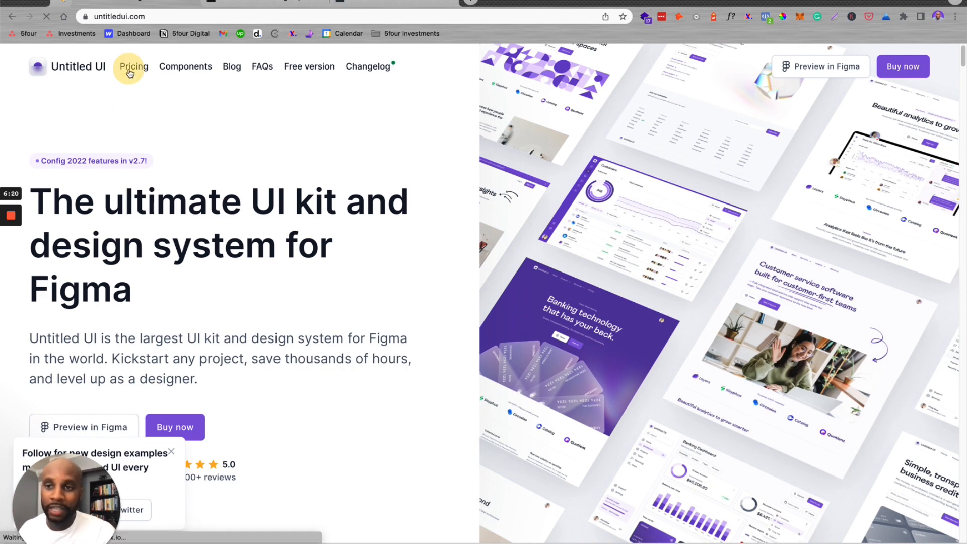
click(132, 66)
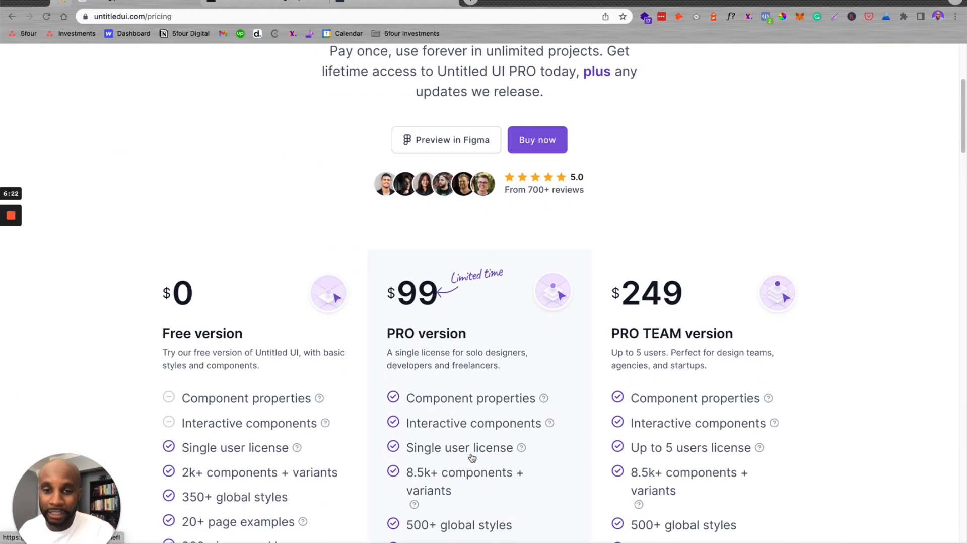
scroll(down, 3)
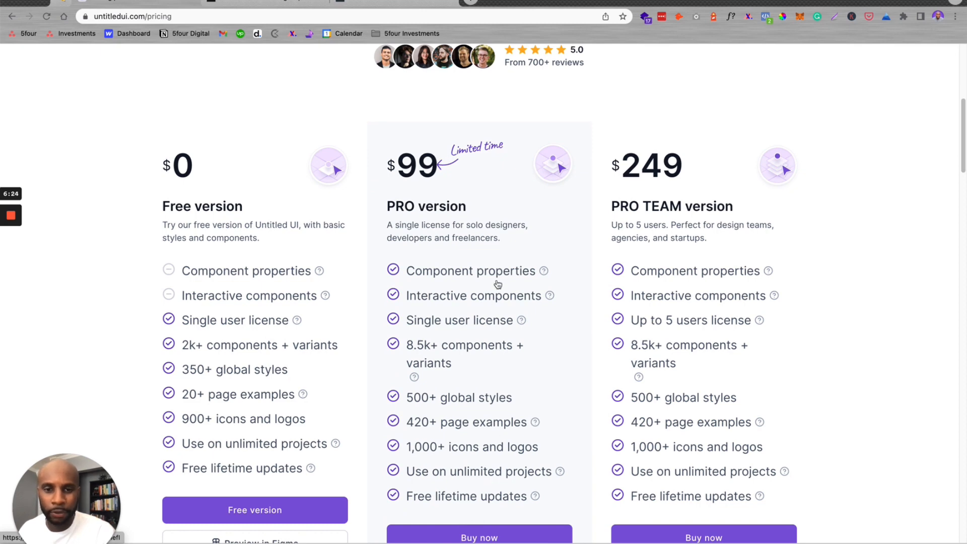
mouse_move(485, 490)
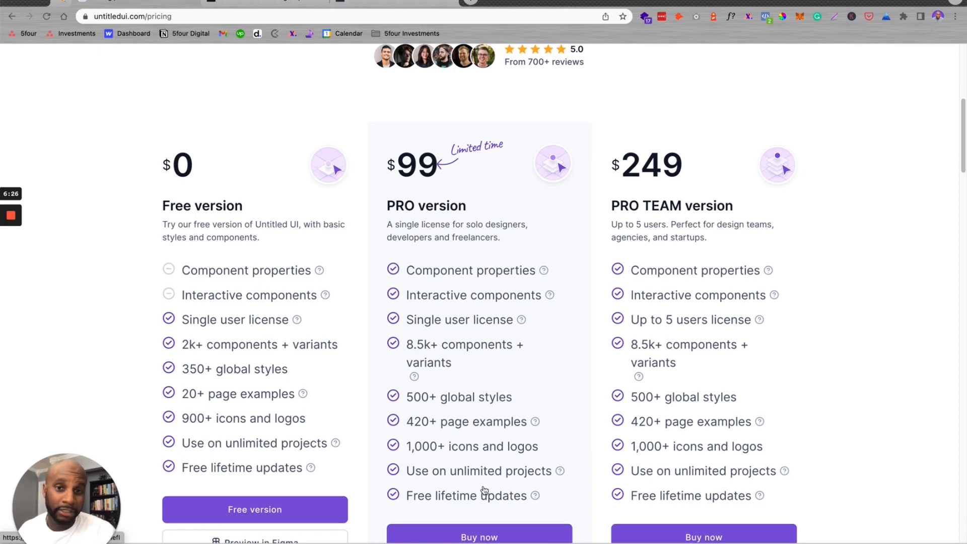
scroll(up, 3)
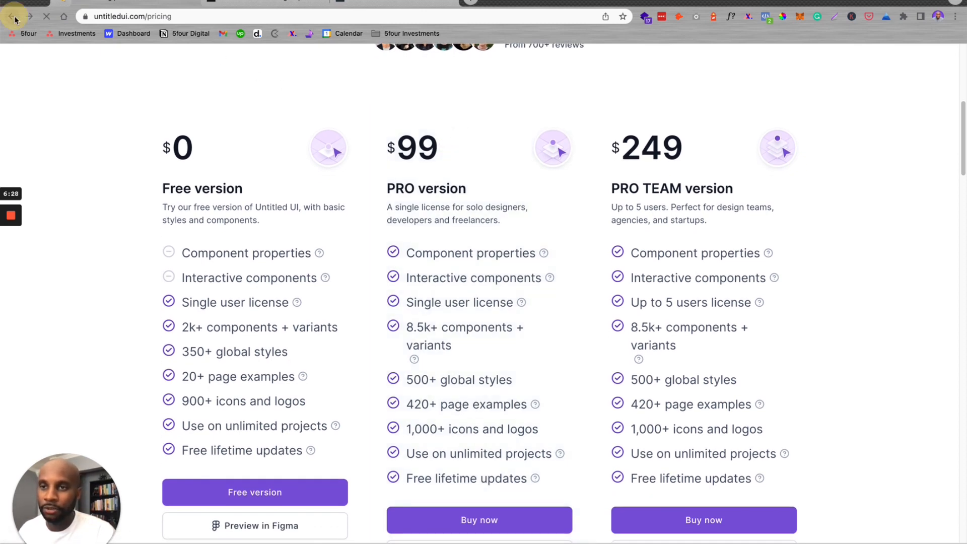
click(11, 16)
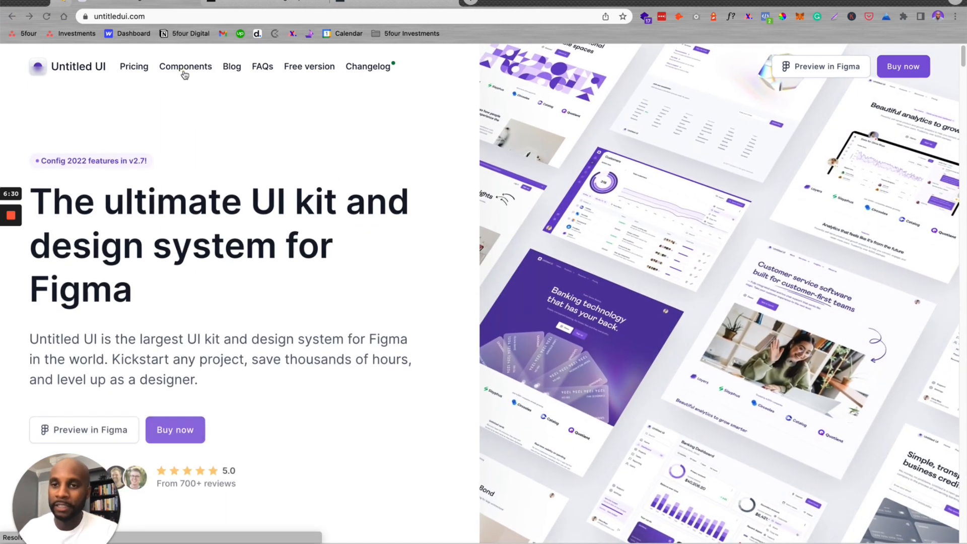
Show the Components page and browse its Foundation components grid
click(186, 67)
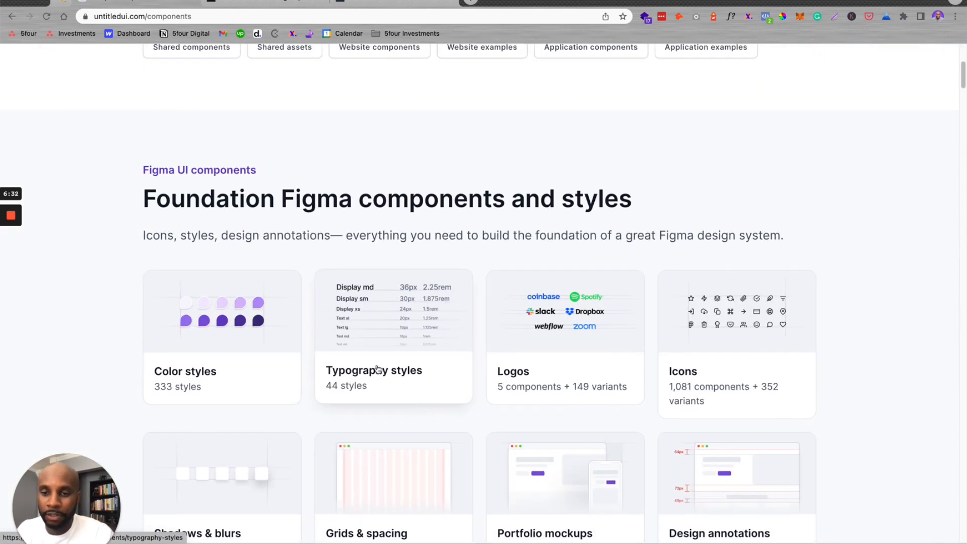
mouse_move(650, 384)
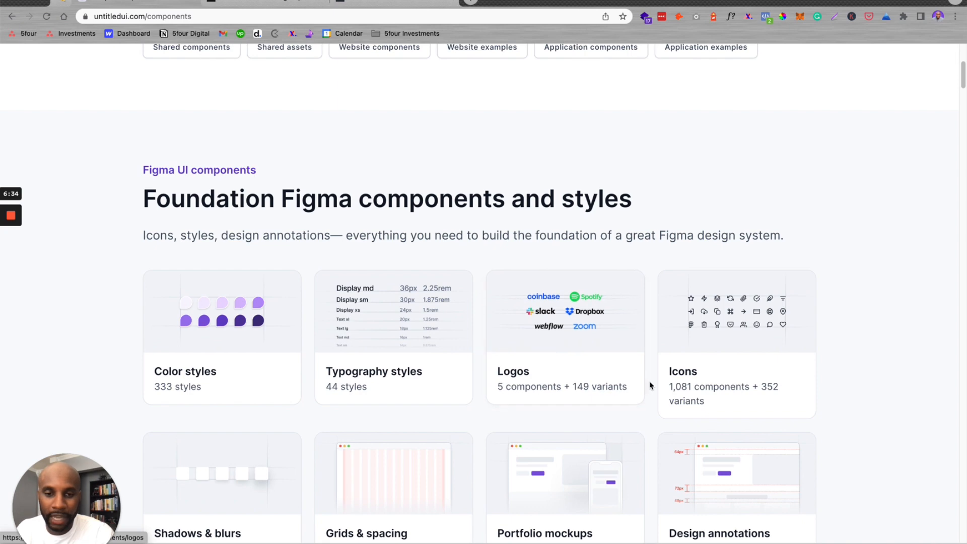
scroll(up, 3)
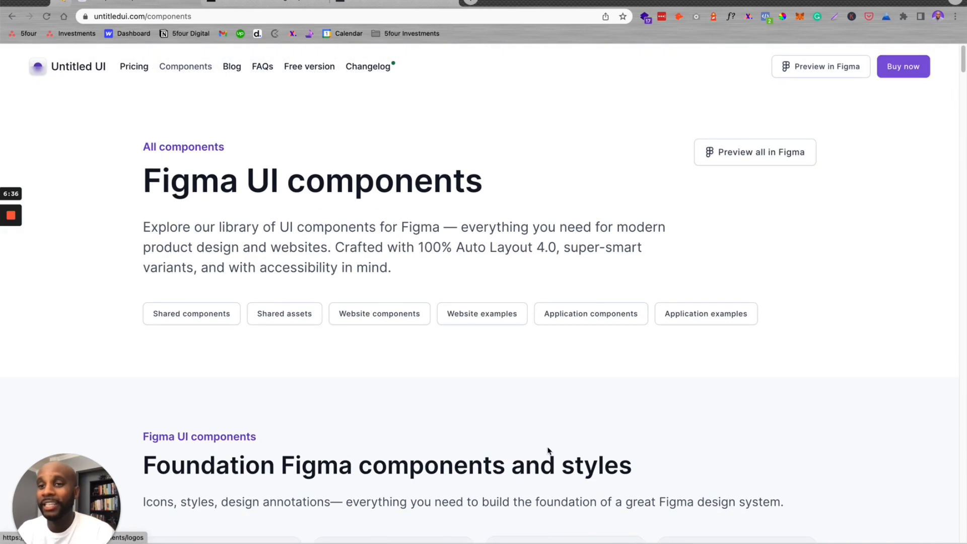
mouse_move(190, 79)
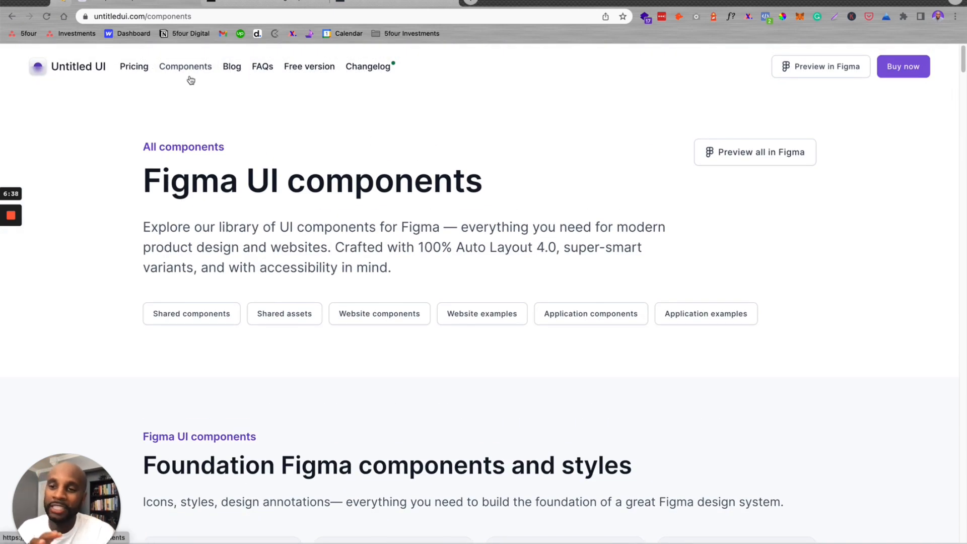